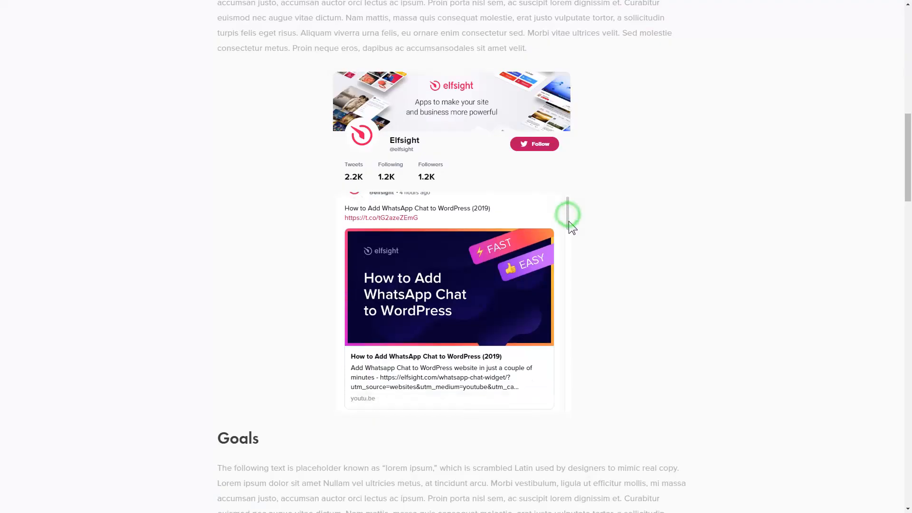
Reach the Twitter Feed widget page from the Widgets menu under Social
{"action": "scroll", "scroll_direction": "down", "scroll_amount": 3}
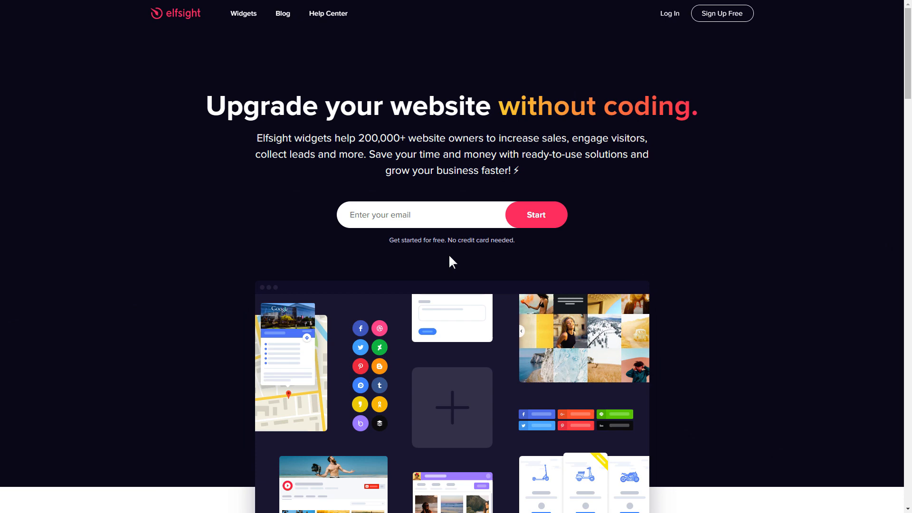
{"action": "left_click", "coordinate": [243, 14]}
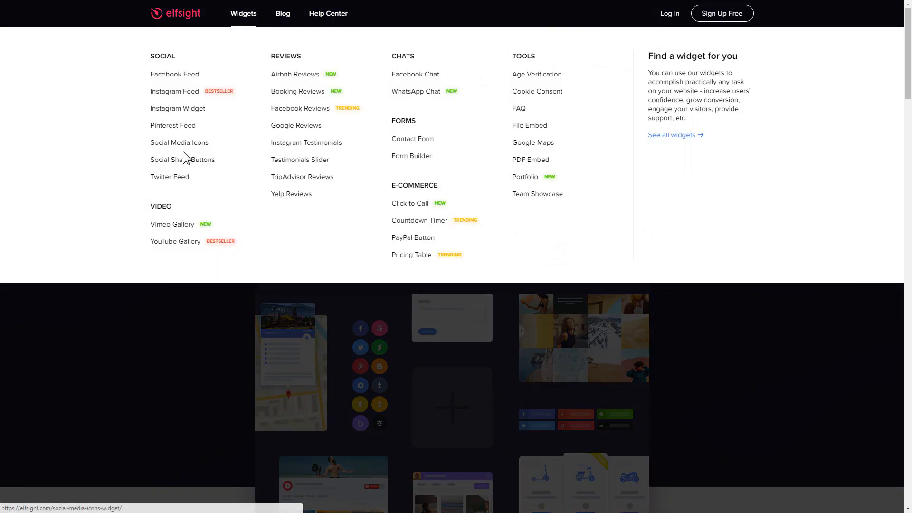
{"action": "left_click", "coordinate": [169, 176]}
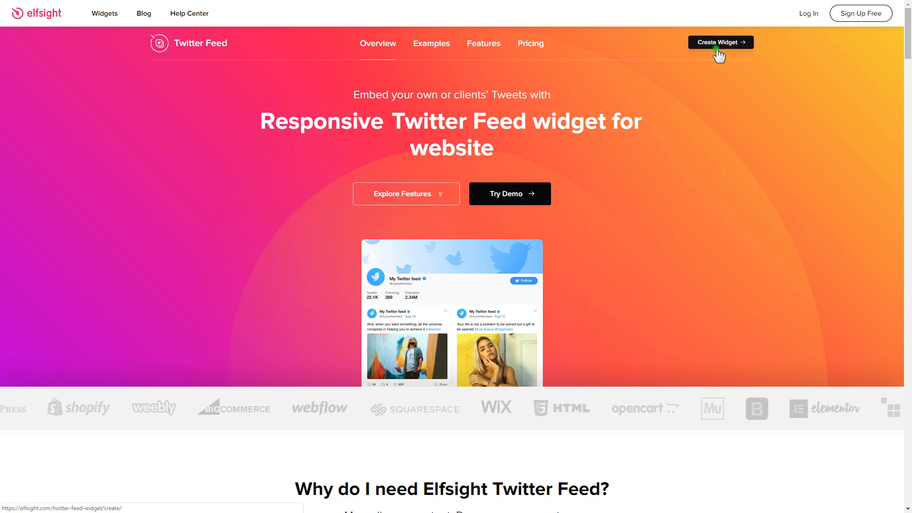
Create a Twitter Feed widget, previewing Hashtag Feed and Testimonials before continuing with Profile Timeline
{"action": "left_click", "coordinate": [720, 42]}
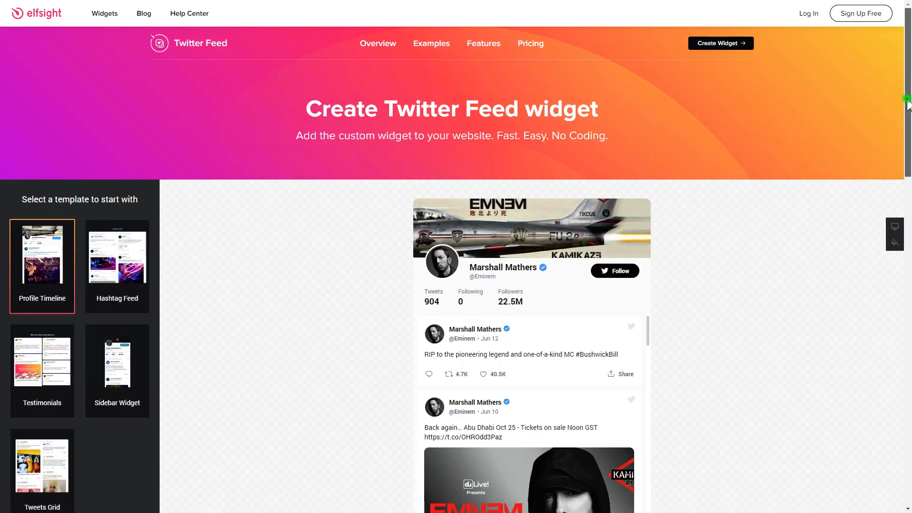
{"action": "scroll", "scroll_direction": "down", "scroll_amount": 3}
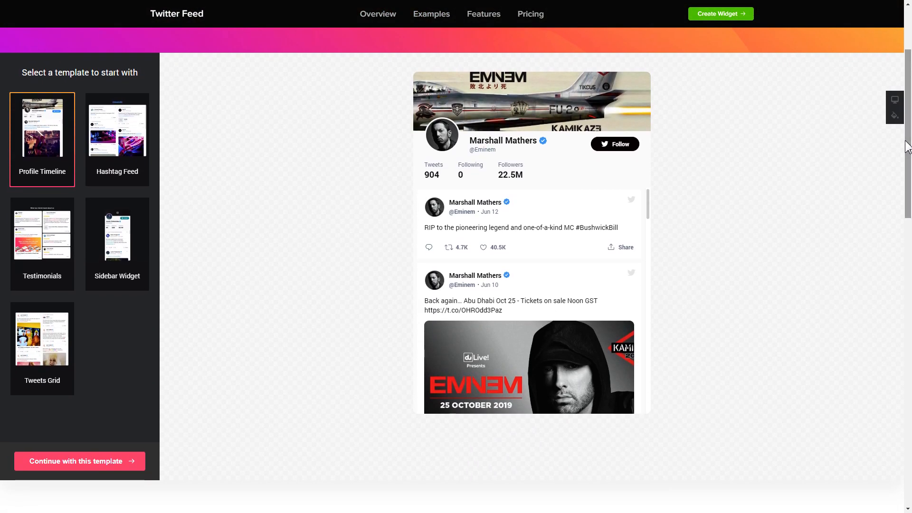
{"action": "left_click", "coordinate": [117, 127]}
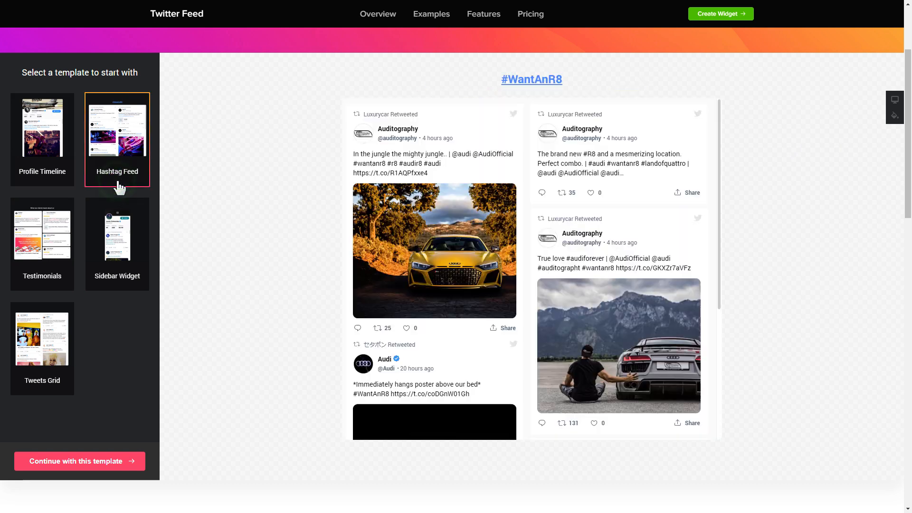
{"action": "left_click", "coordinate": [42, 243]}
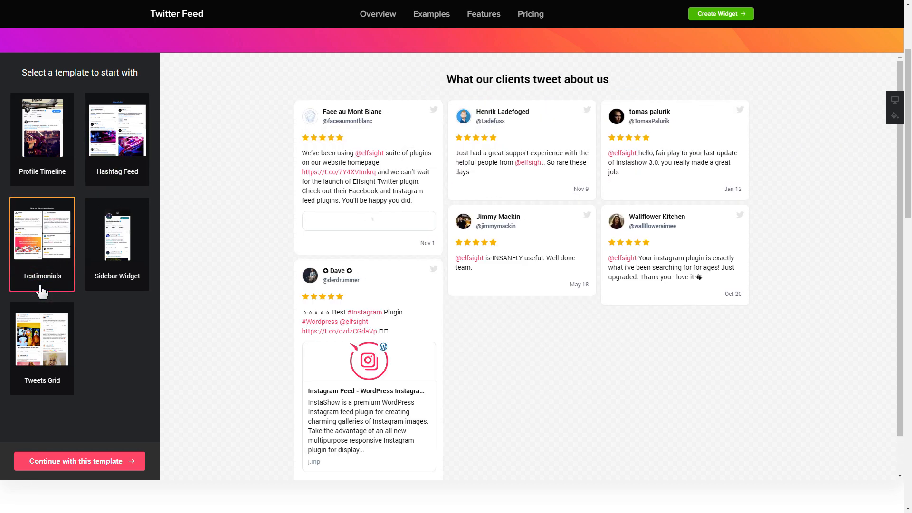
{"action": "left_click", "coordinate": [42, 131]}
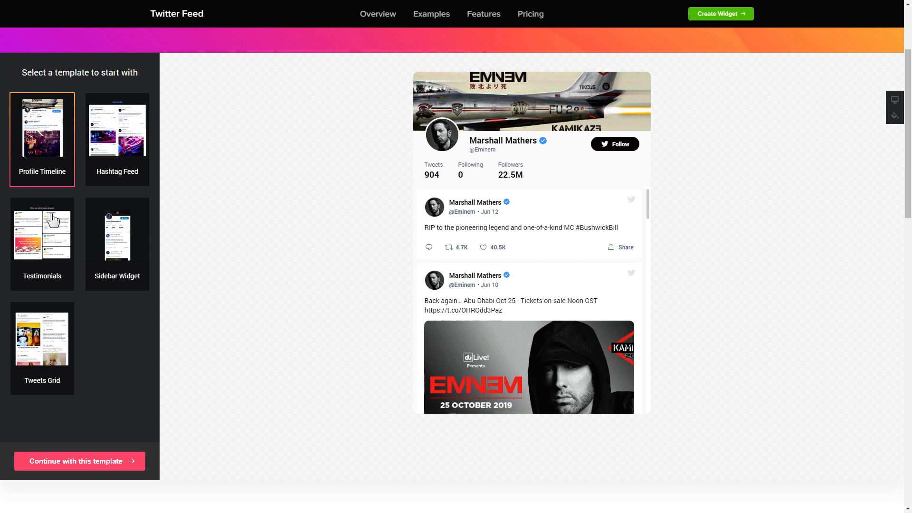
{"action": "left_click", "coordinate": [80, 460]}
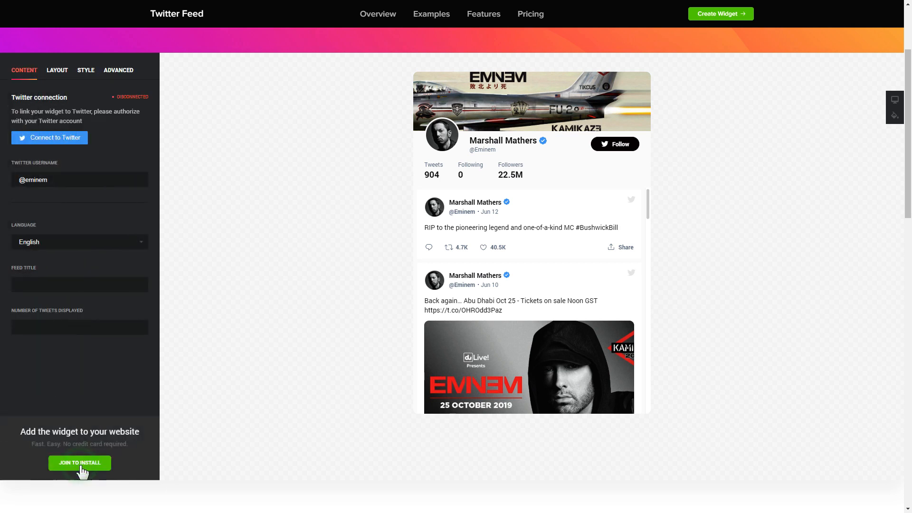
{"action": "mouse_move", "coordinate": [83, 446]}
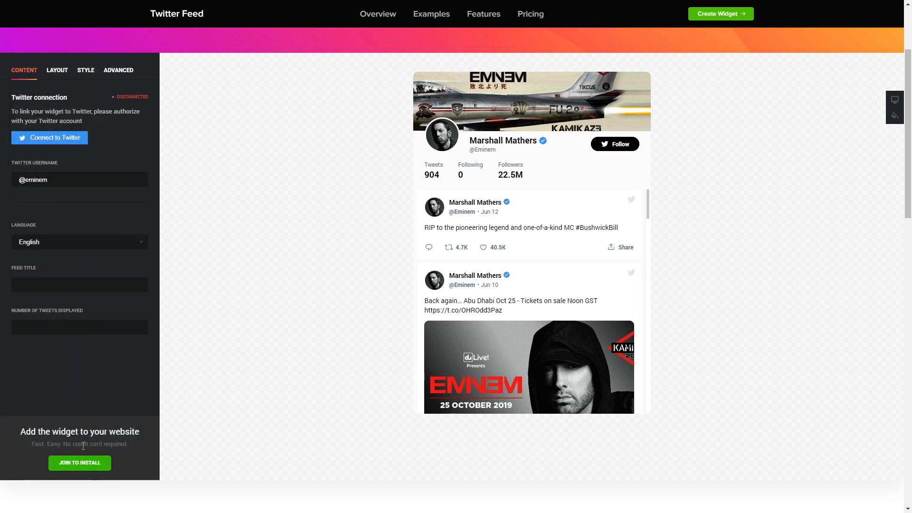
{"action": "left_click", "coordinate": [48, 138]}
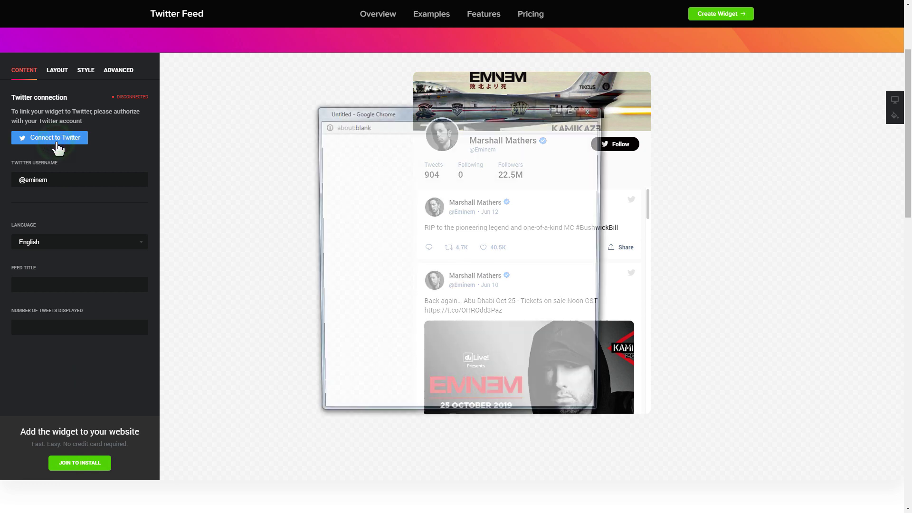
{"action": "left_click", "coordinate": [48, 138]}
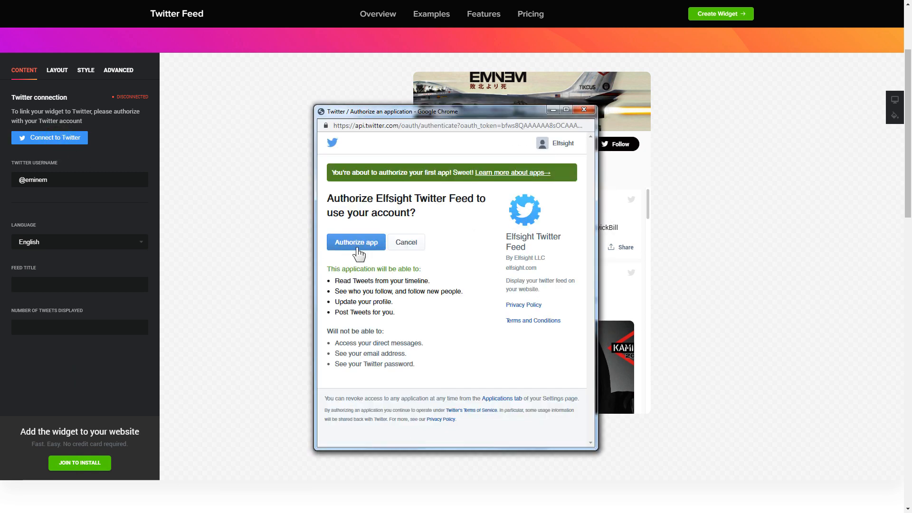
{"action": "left_click", "coordinate": [355, 243]}
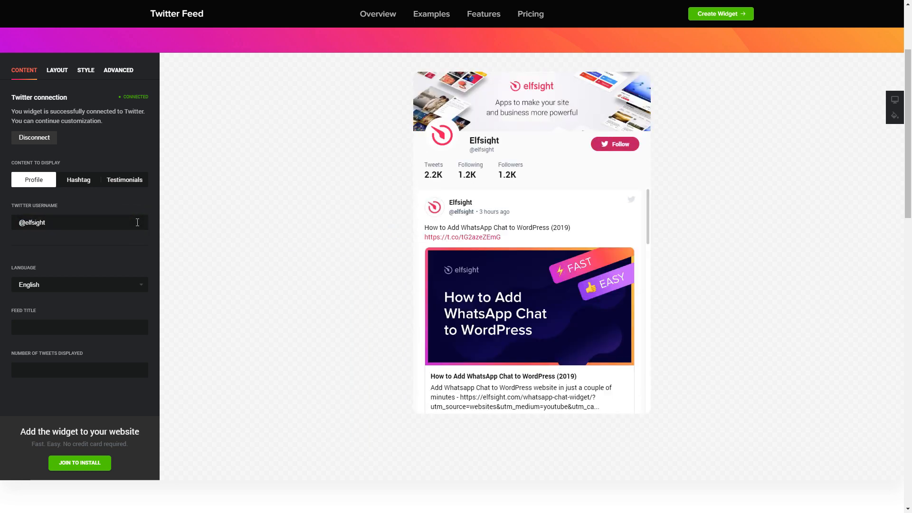
{"action": "left_click", "coordinate": [77, 180]}
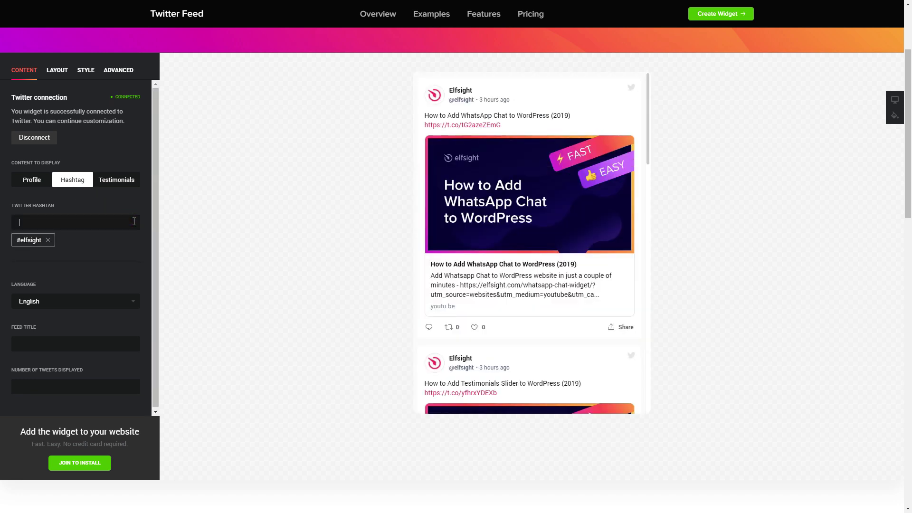
{"action": "left_click", "coordinate": [116, 179]}
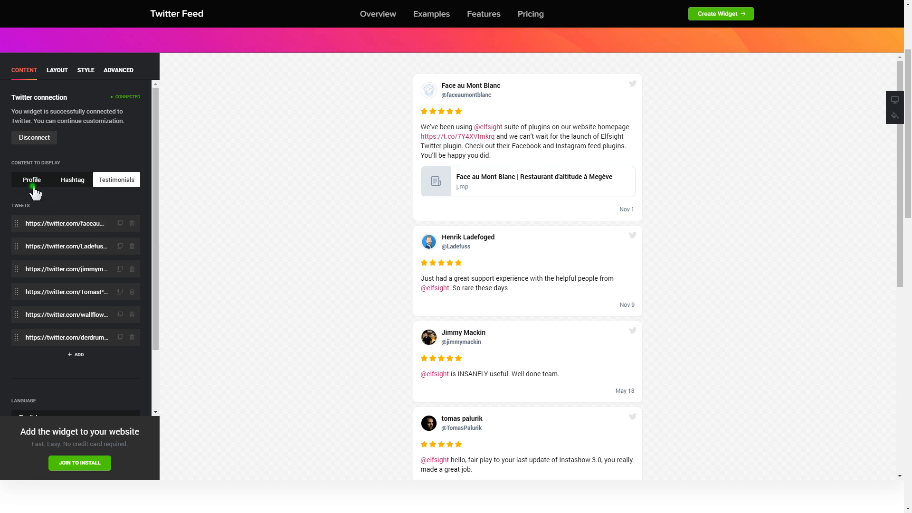
{"action": "left_click", "coordinate": [33, 180]}
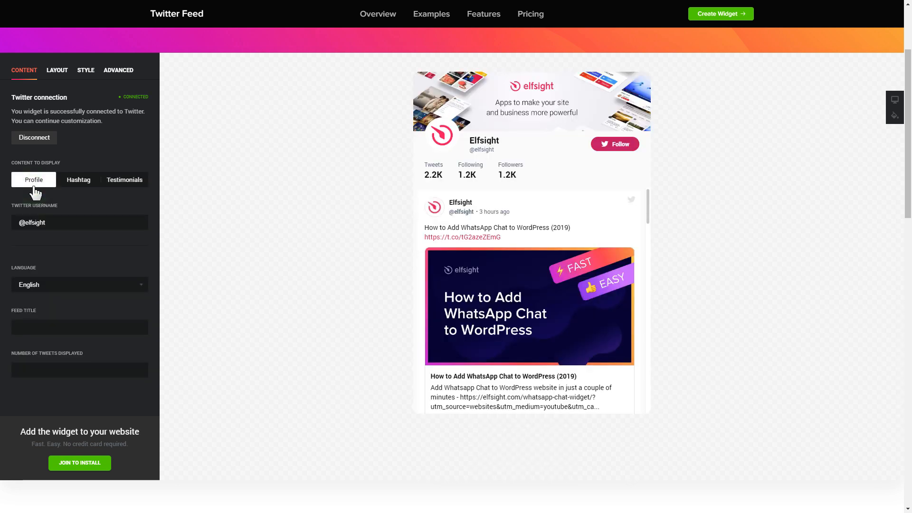
{"action": "mouse_move", "coordinate": [57, 82]}
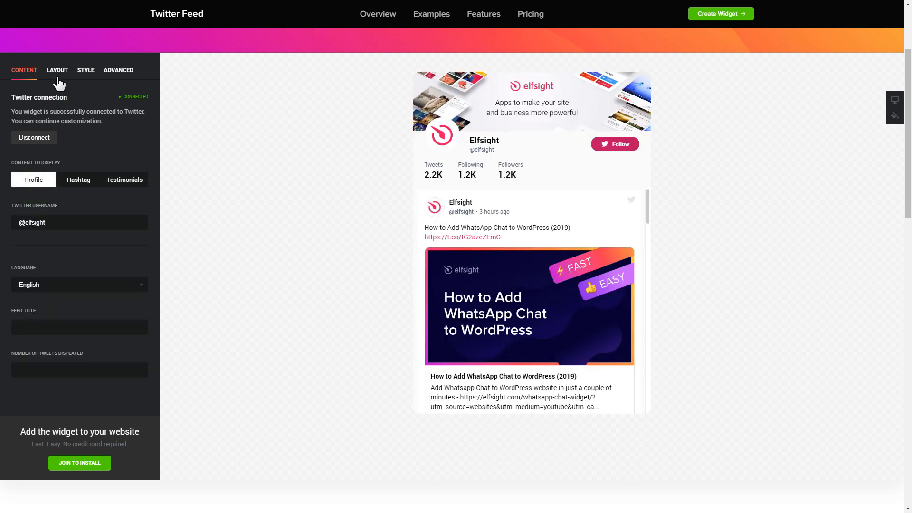
{"action": "left_click", "coordinate": [85, 69]}
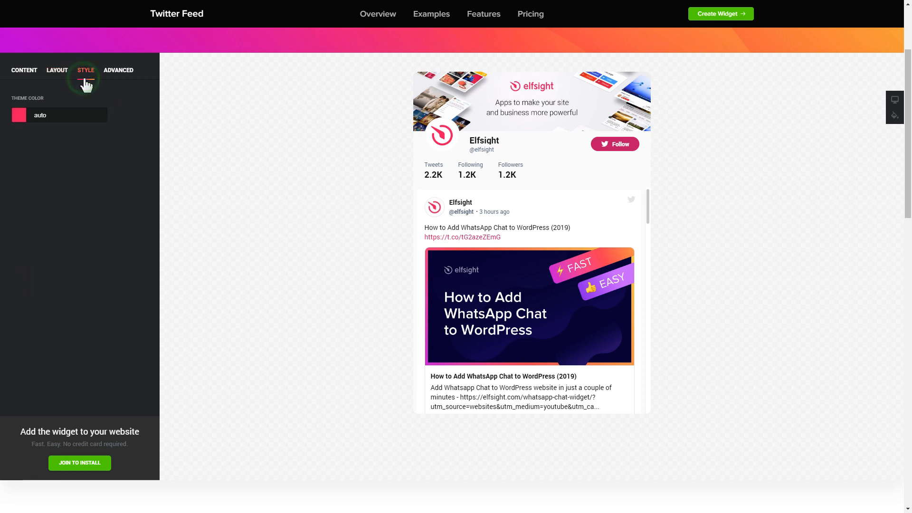
{"action": "left_click", "coordinate": [118, 69]}
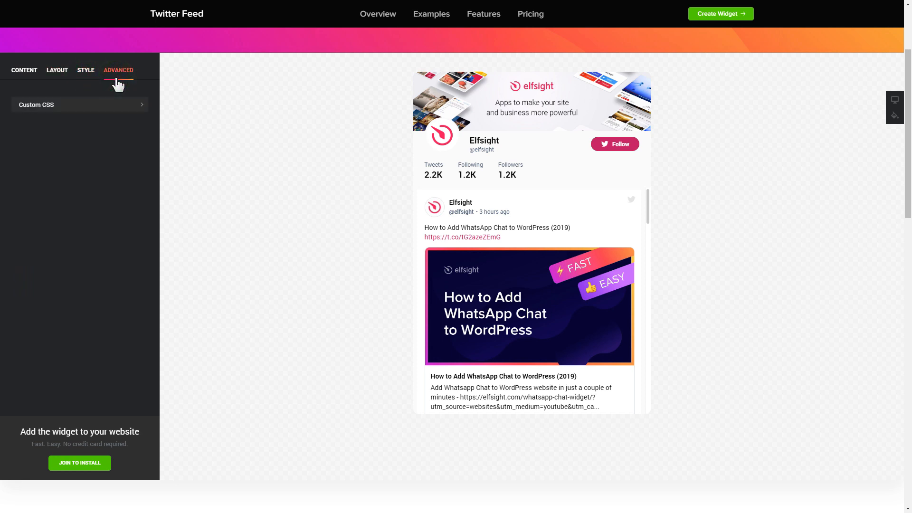
{"action": "left_click", "coordinate": [23, 70]}
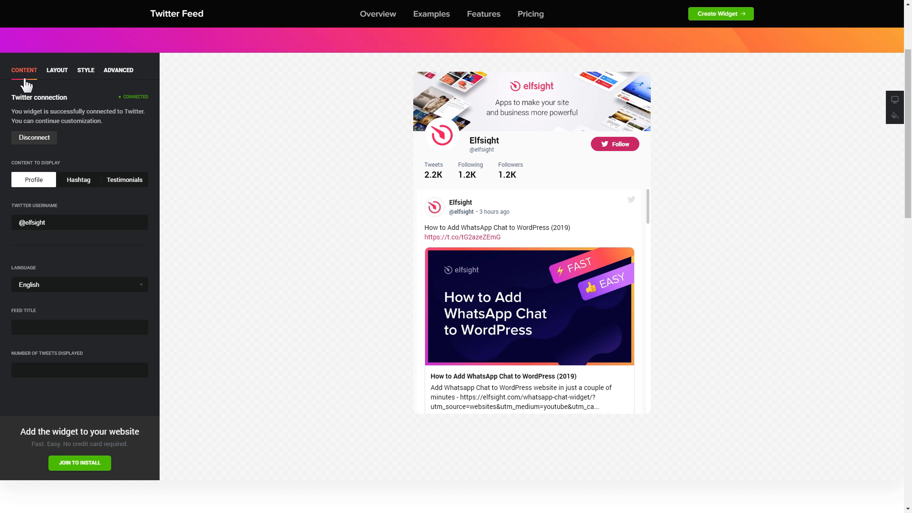
{"action": "left_click", "coordinate": [80, 463]}
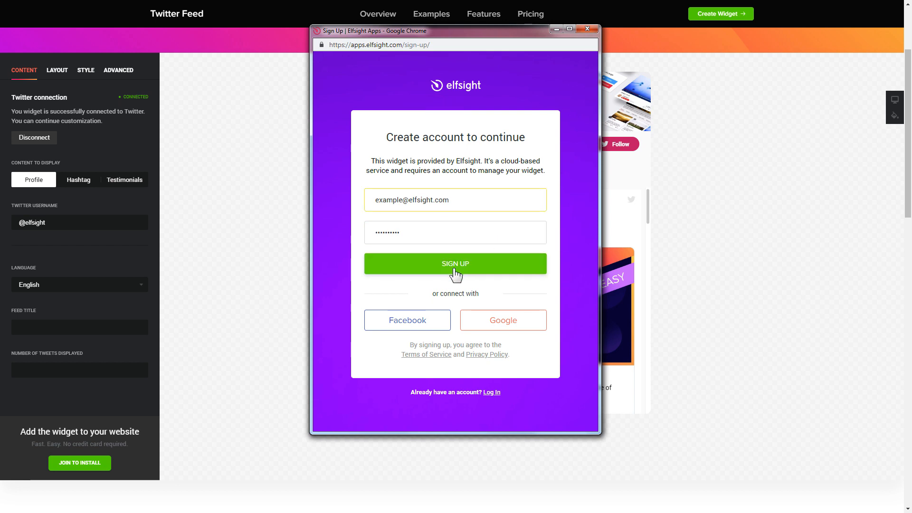
{"action": "left_click", "coordinate": [455, 263]}
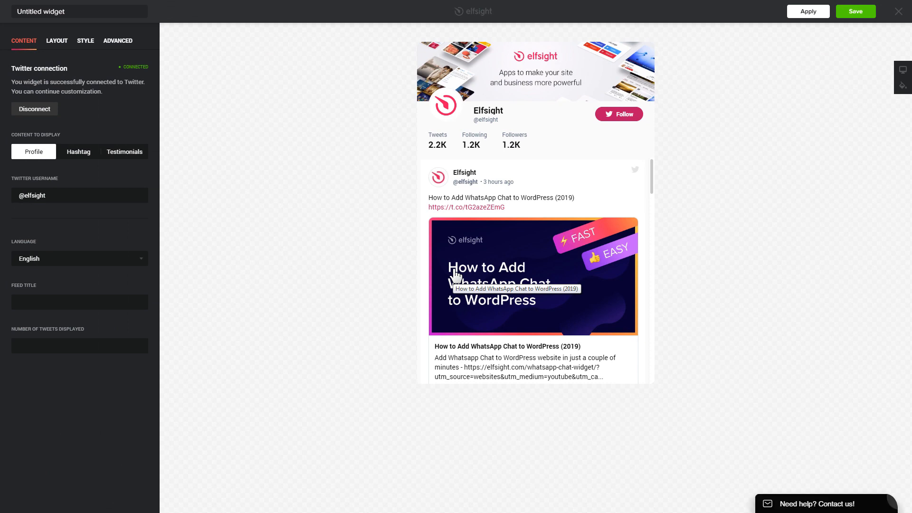
{"action": "left_click", "coordinate": [854, 11]}
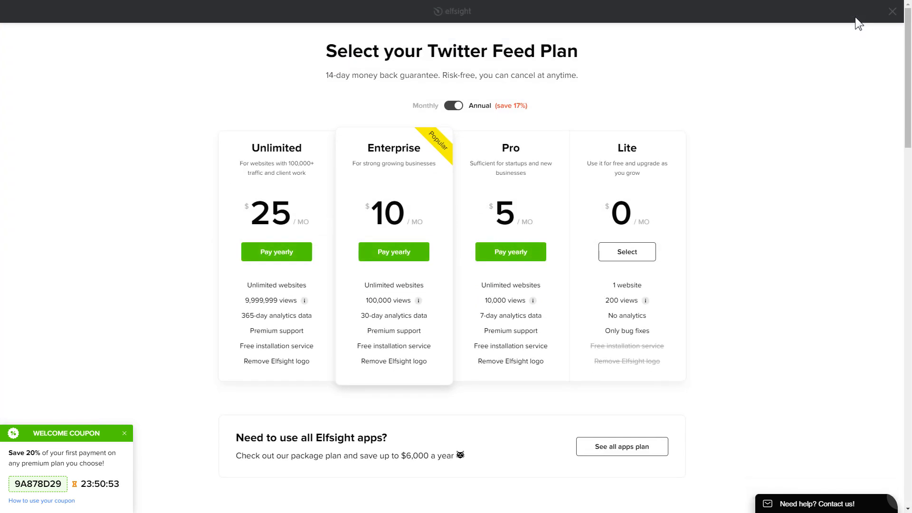
{"action": "mouse_move", "coordinate": [646, 192]}
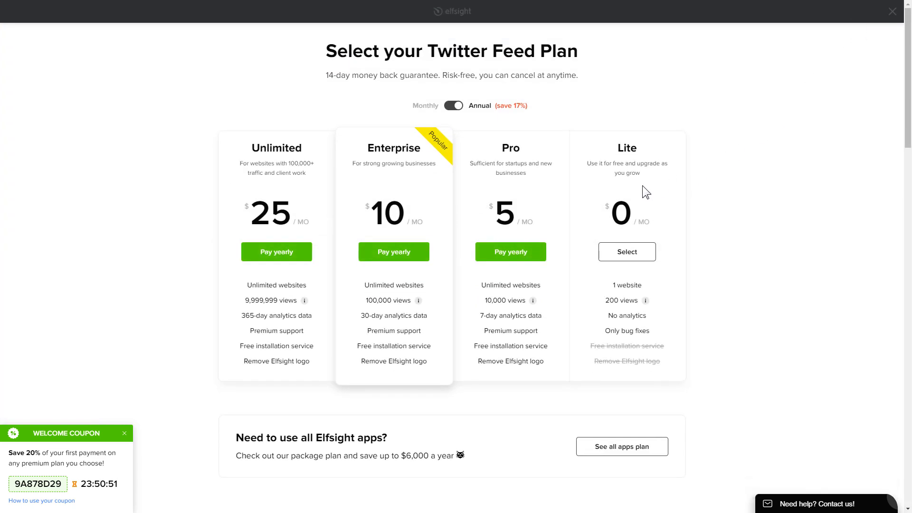
{"action": "mouse_move", "coordinate": [197, 242]}
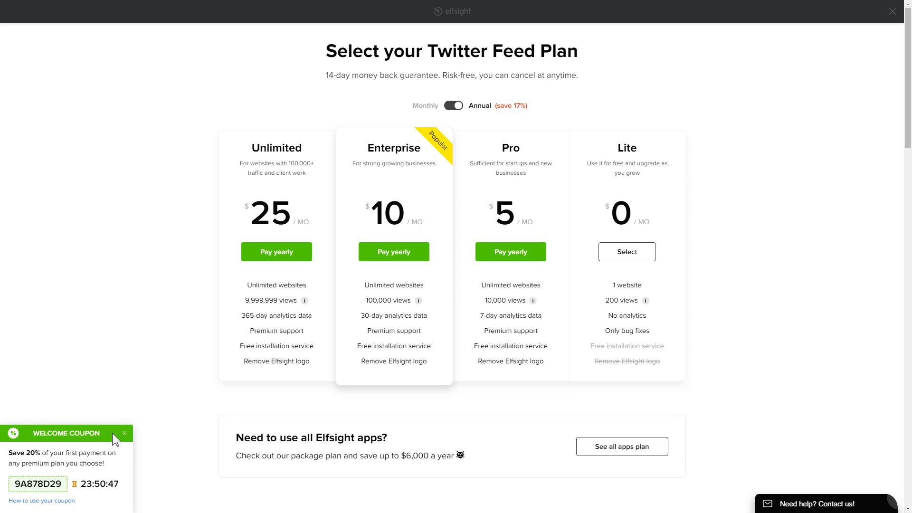
{"action": "mouse_move", "coordinate": [233, 403]}
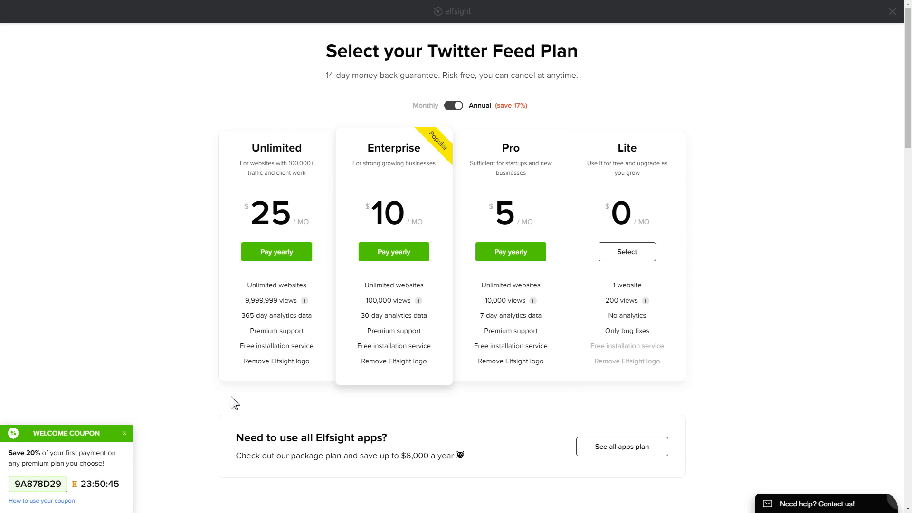
Select the free Lite plan and copy the widget's installation code
{"action": "left_click", "coordinate": [893, 11]}
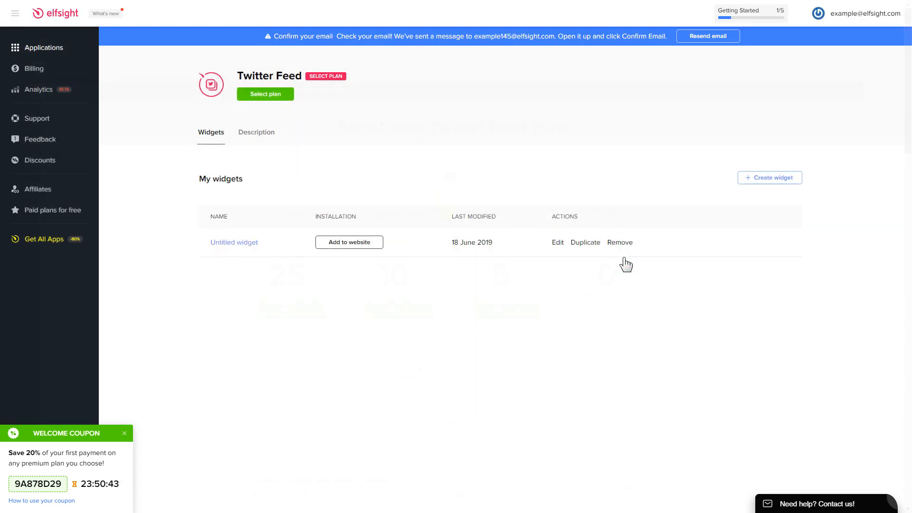
{"action": "left_click", "coordinate": [349, 242]}
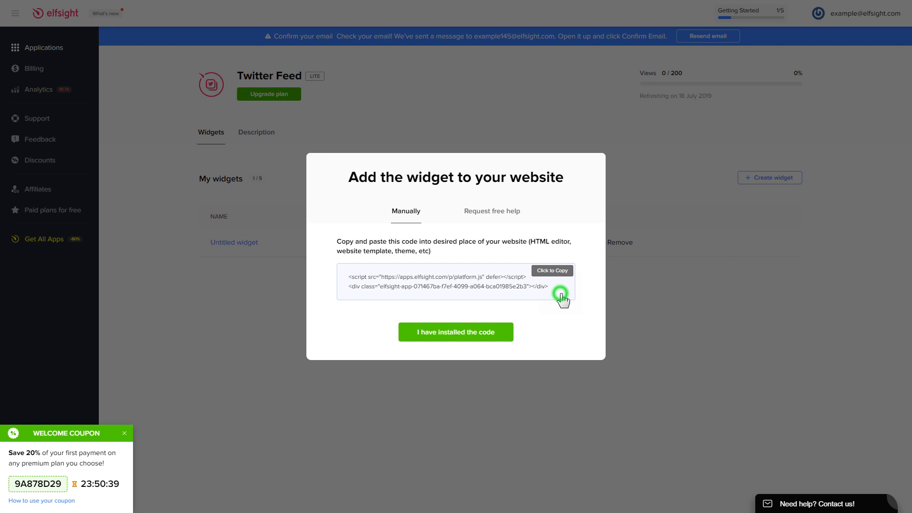
{"action": "left_click", "coordinate": [551, 270]}
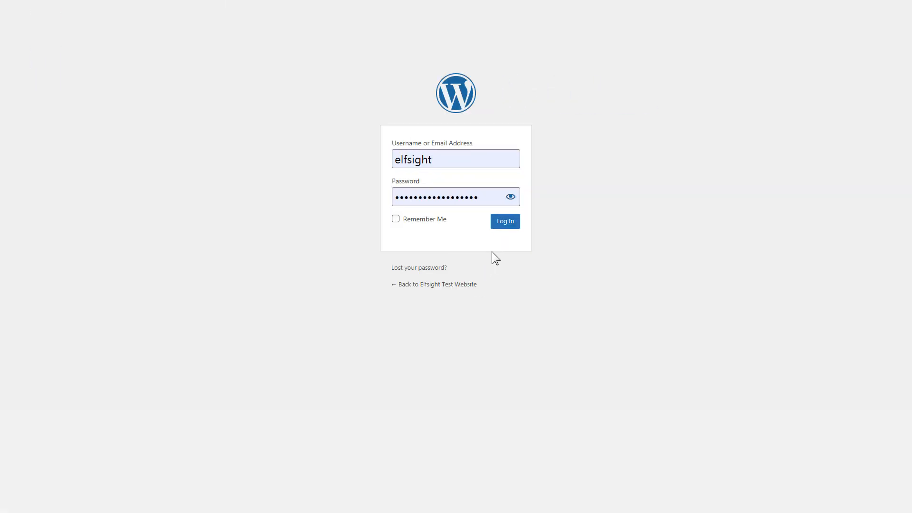
Log into WordPress admin and open the Homepage from All Pages in Elementor
{"action": "left_click", "coordinate": [503, 221]}
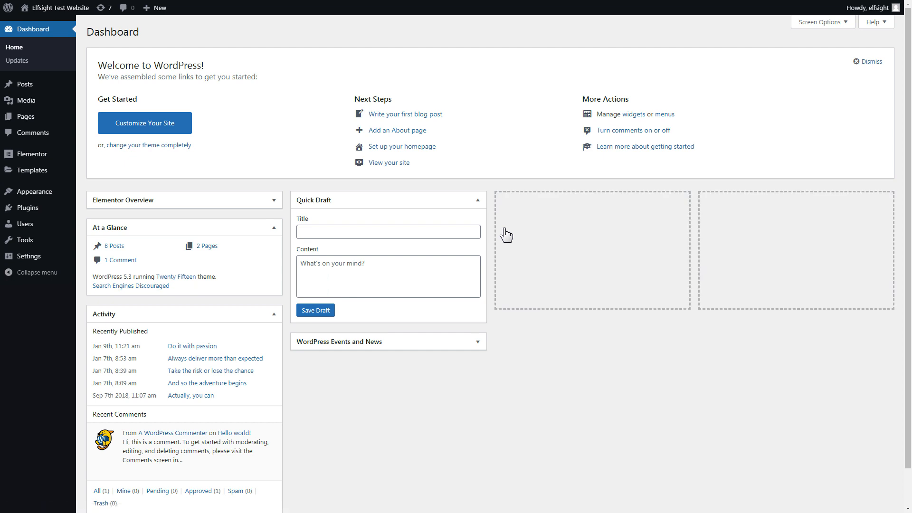
{"action": "left_click", "coordinate": [24, 116]}
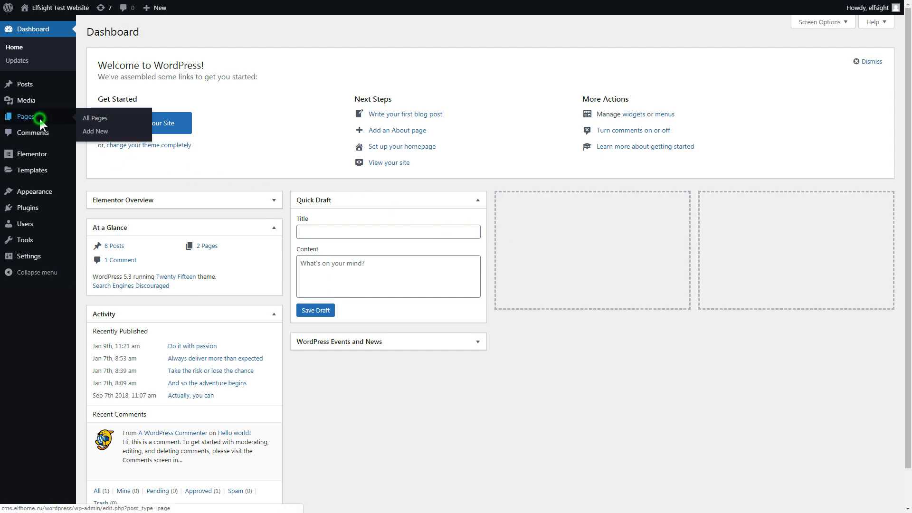
{"action": "left_click", "coordinate": [94, 118]}
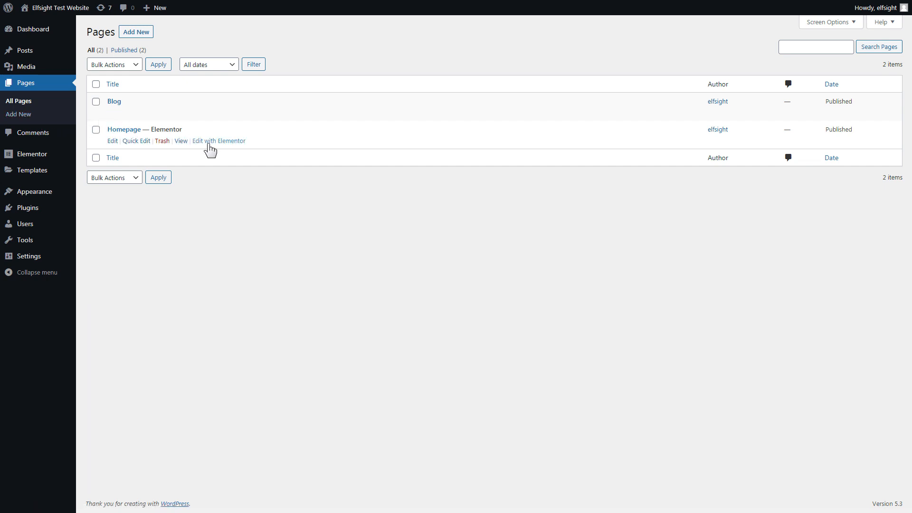
{"action": "left_click", "coordinate": [219, 140]}
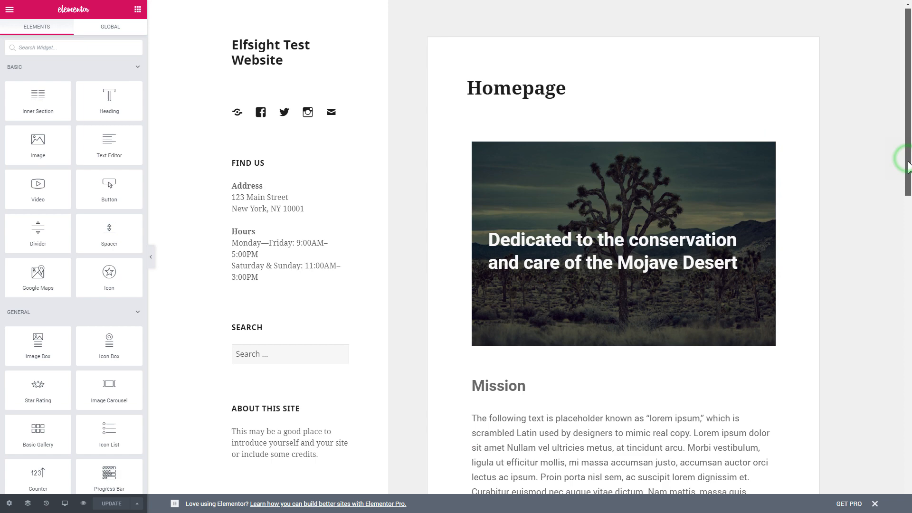
Paste the Elfsight embed code into an HTML widget below Mission and update the page
{"action": "scroll", "scroll_direction": "down", "scroll_amount": 3}
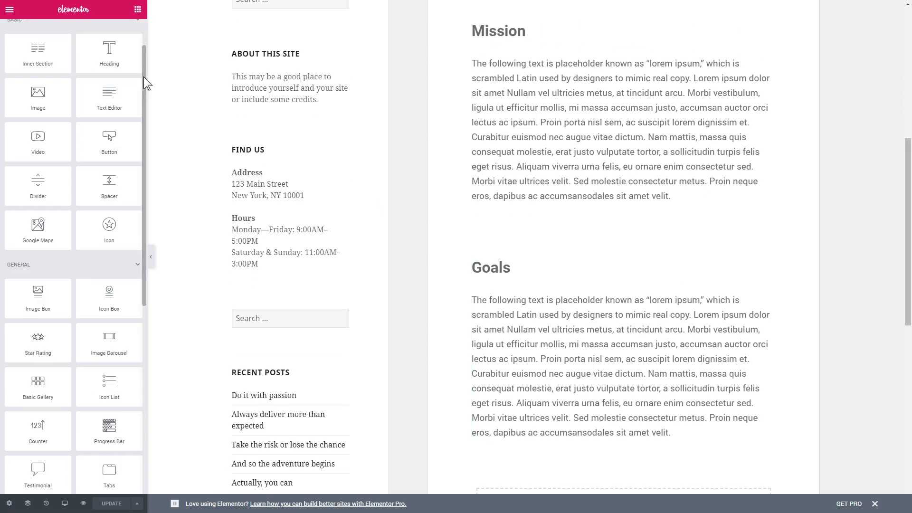
{"action": "scroll", "scroll_direction": "down", "scroll_amount": 3}
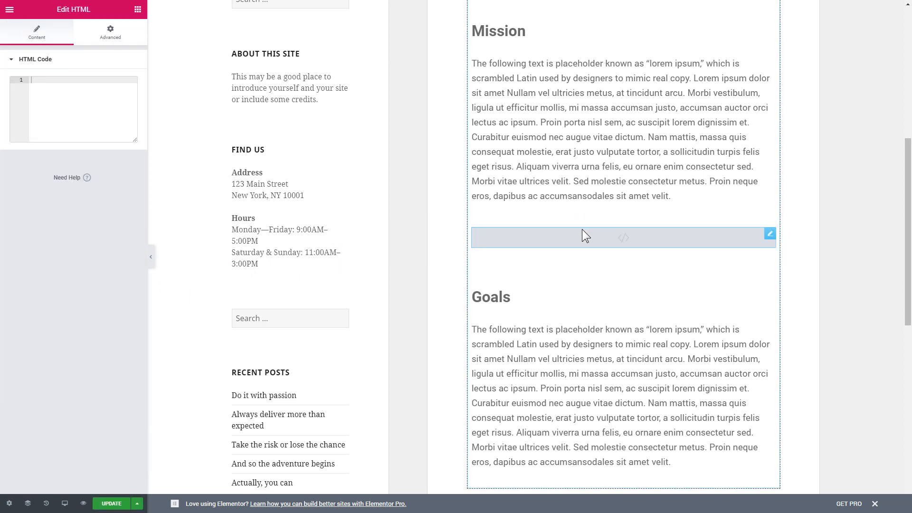
{"action": "right_click", "coordinate": [76, 105]}
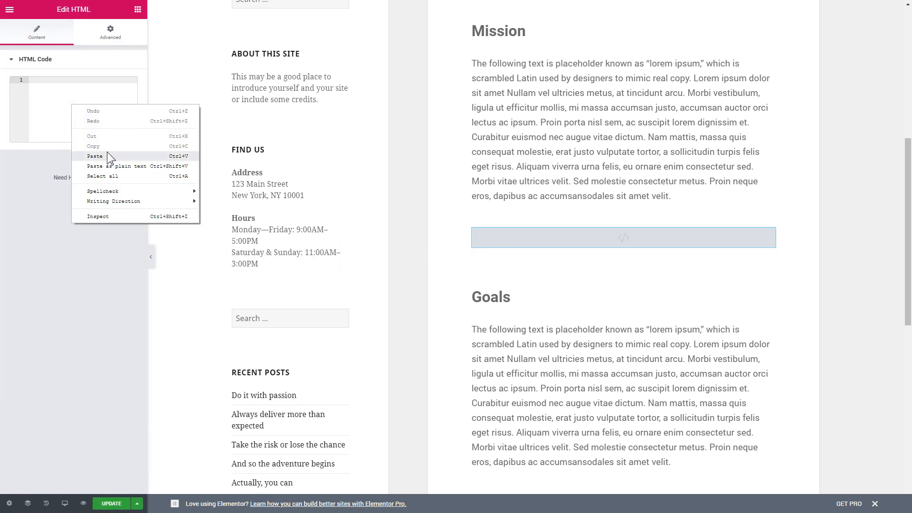
{"action": "left_click", "coordinate": [95, 155]}
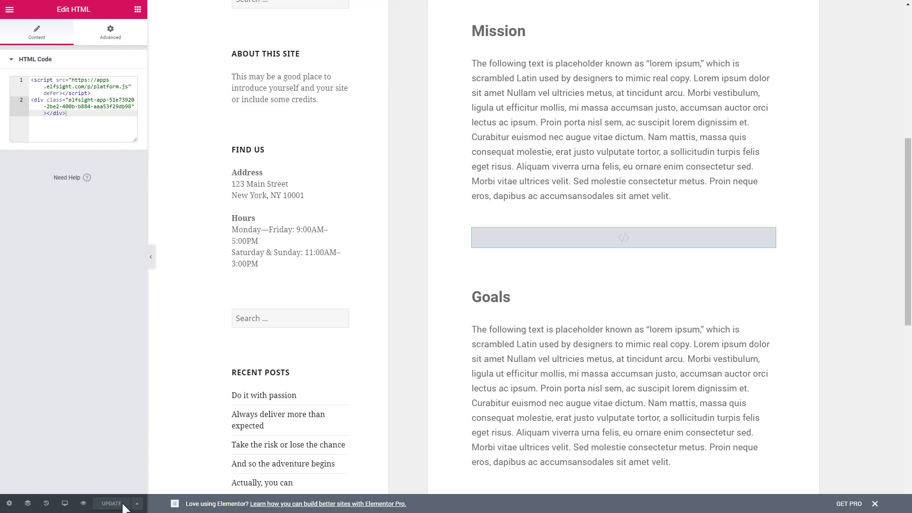
{"action": "left_click", "coordinate": [110, 503]}
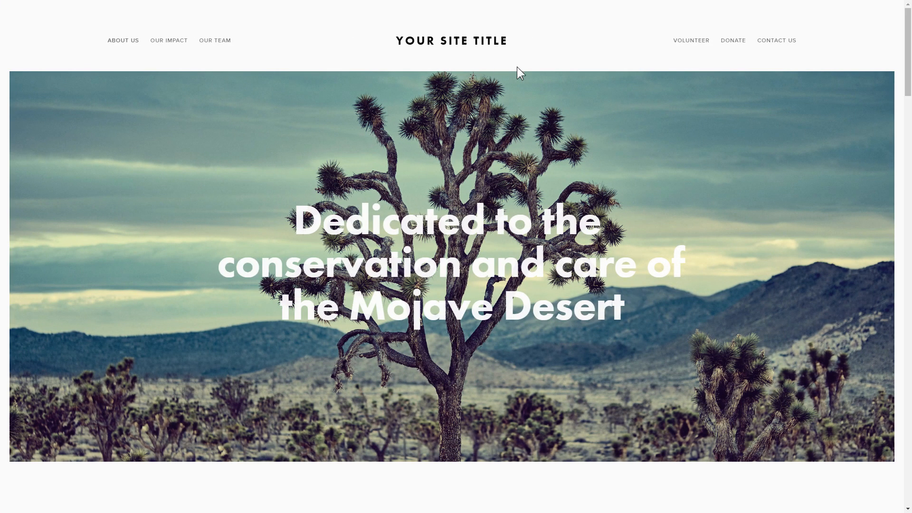
{"action": "scroll", "scroll_direction": "down", "scroll_amount": 3}
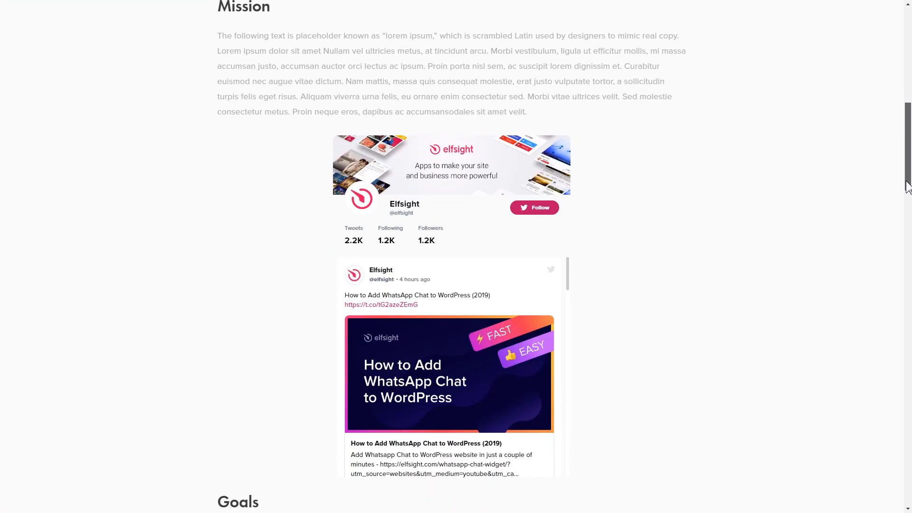
{"action": "scroll", "scroll_direction": "down", "scroll_amount": 3}
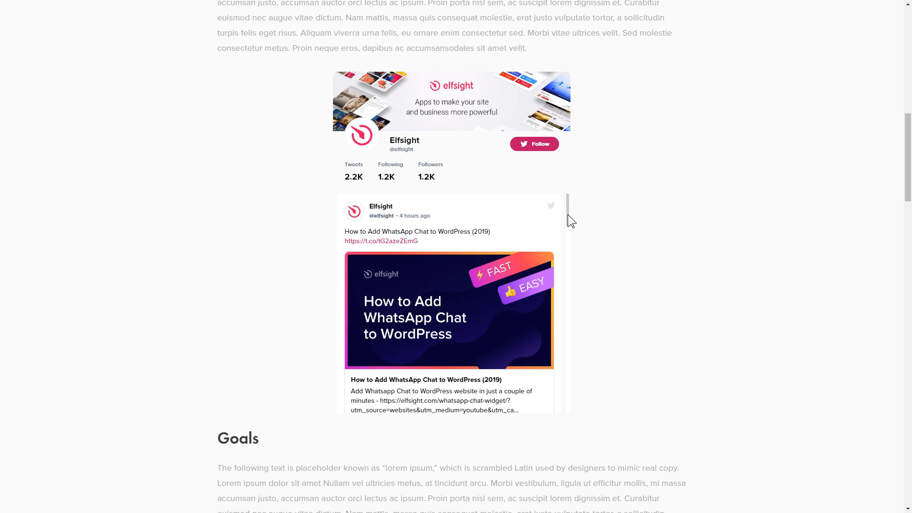
{"action": "scroll", "scroll_direction": "down", "scroll_amount": 3}
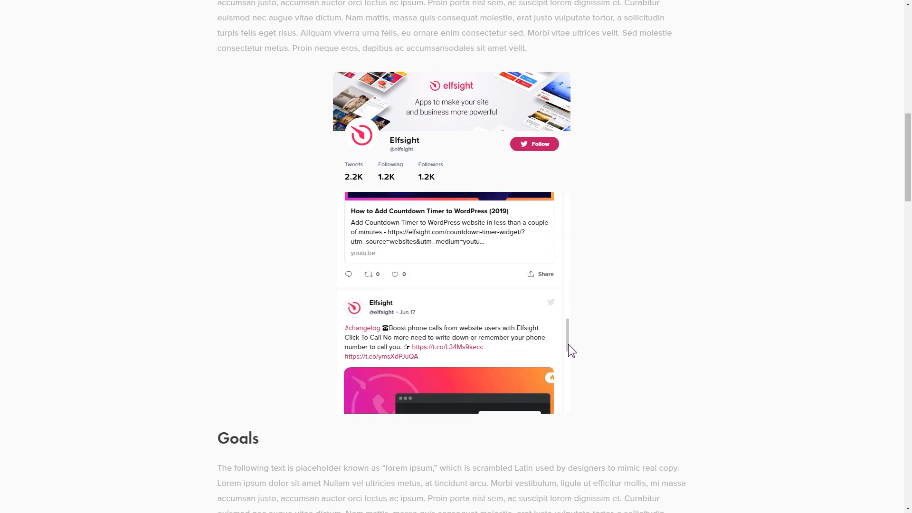